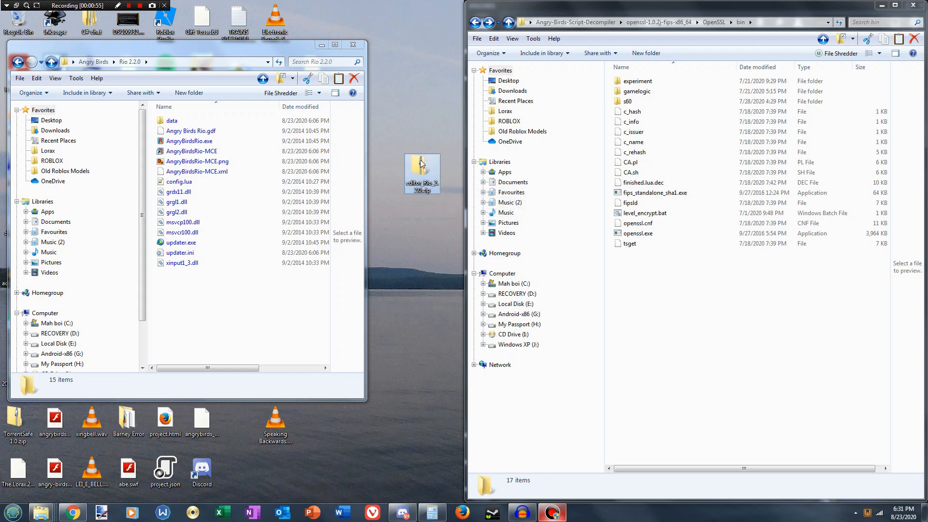
{"action": "mouse_move", "coordinate": [422, 166]}
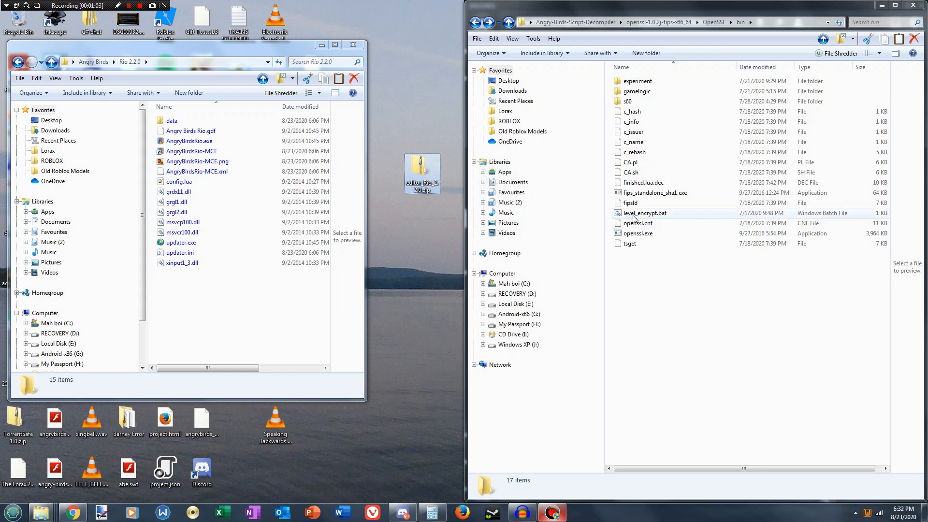
{"action": "mouse_move", "coordinate": [661, 220]}
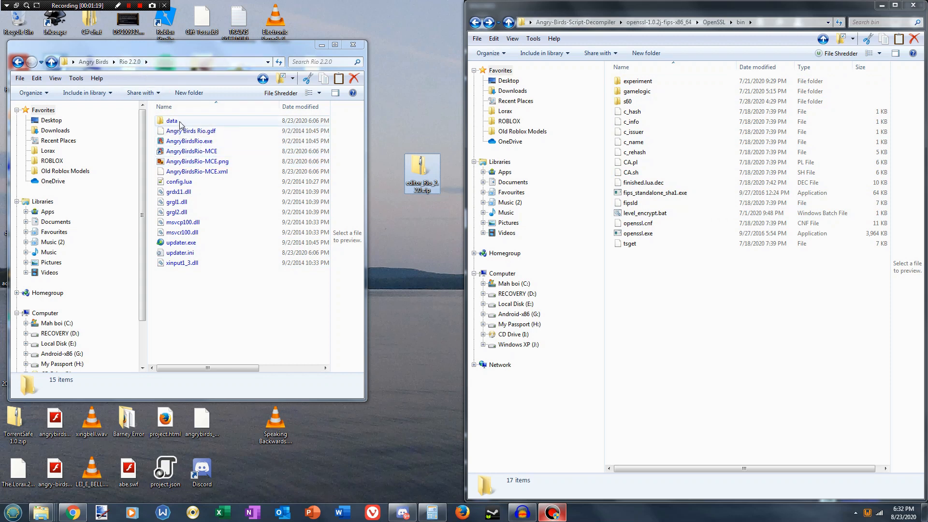
Open data\scripts and replace its options.lua with the editor archive's copy.
{"action": "double_click", "coordinate": [172, 120]}
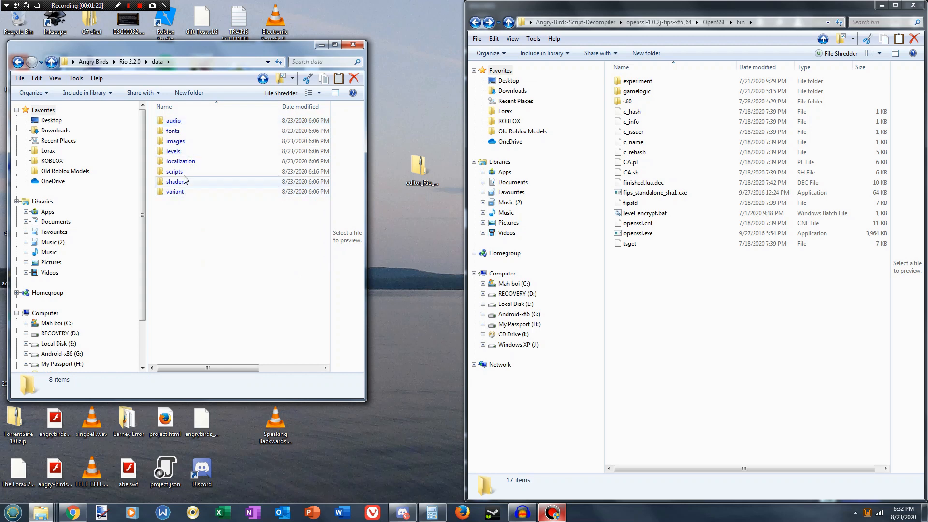
{"action": "double_click", "coordinate": [175, 171]}
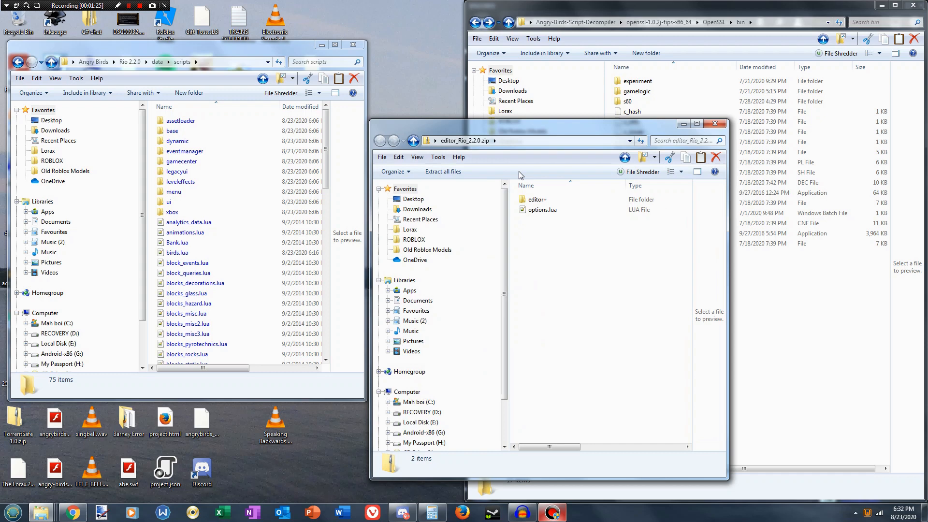
{"action": "left_click", "coordinate": [541, 209]}
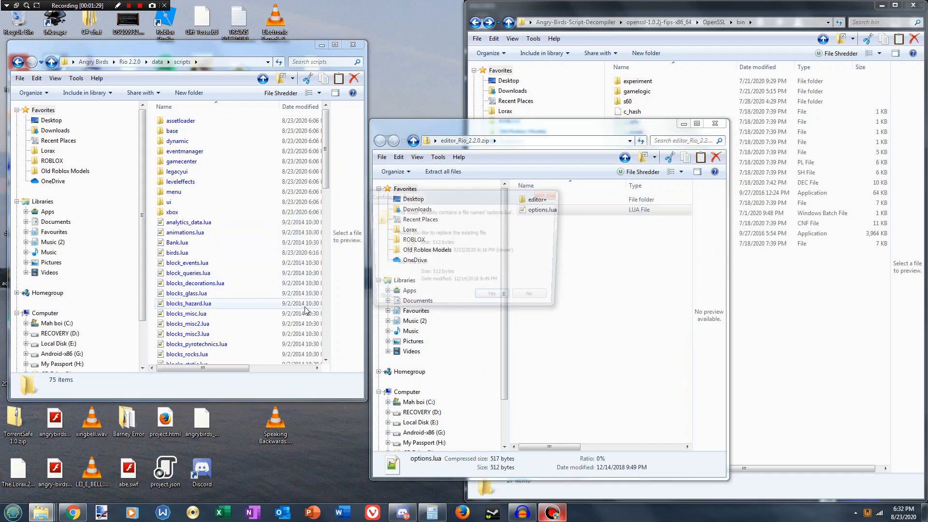
{"action": "left_click", "coordinate": [488, 293]}
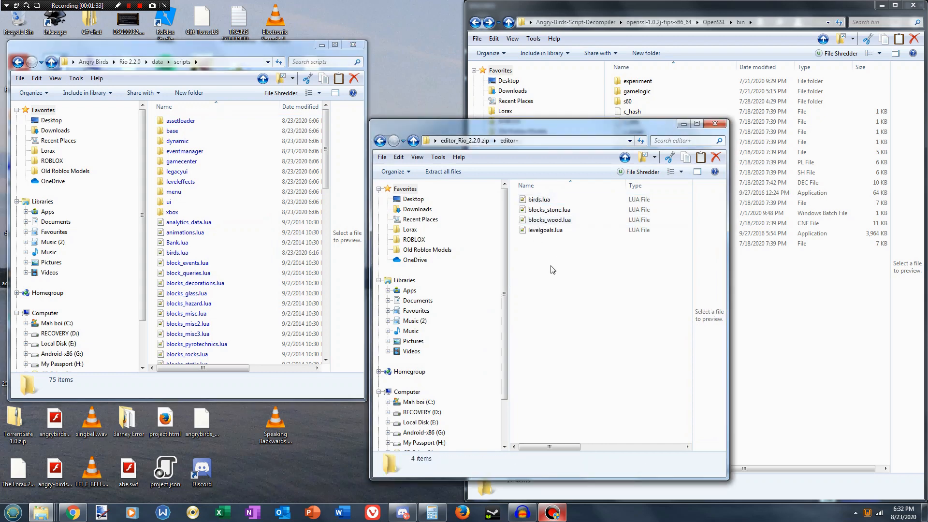
Copy all four editor scripts over the originals, then close the editor archive.
{"action": "key", "text": "ctrl+a"}
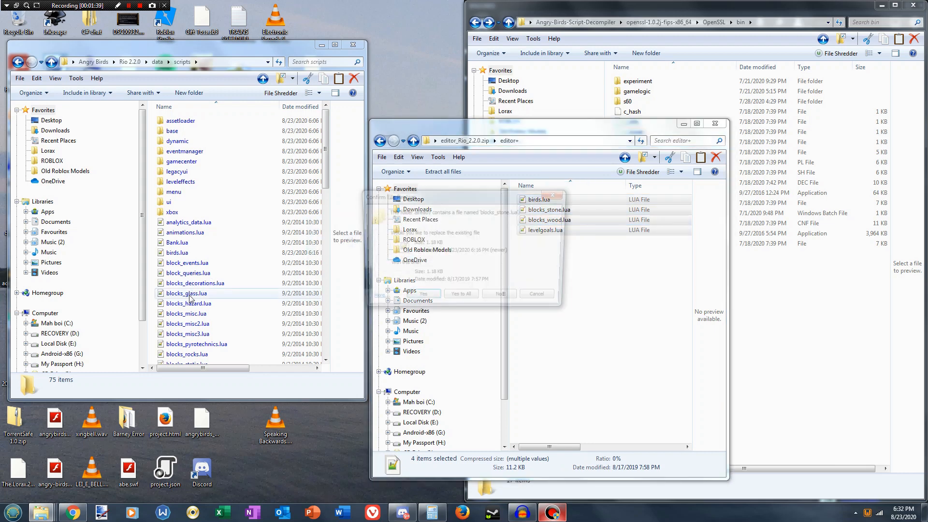
{"action": "left_click", "coordinate": [423, 293]}
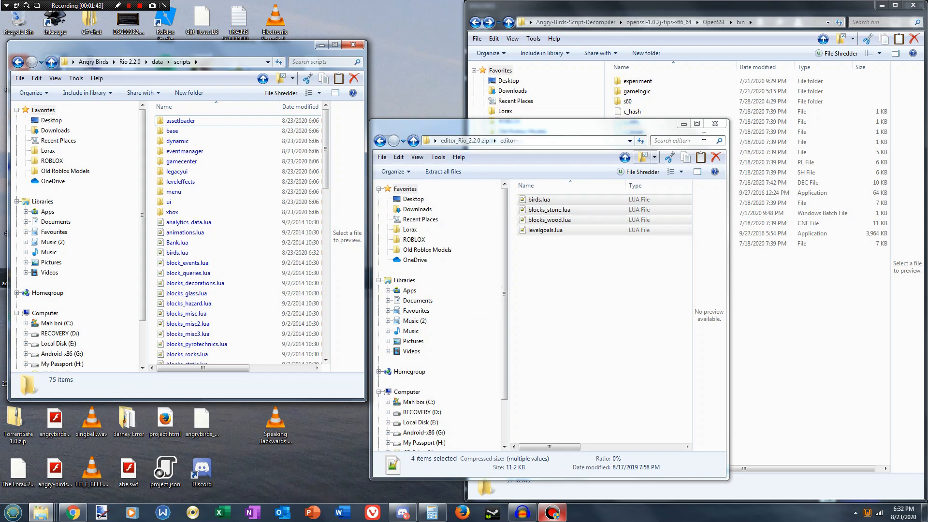
{"action": "left_click", "coordinate": [715, 123]}
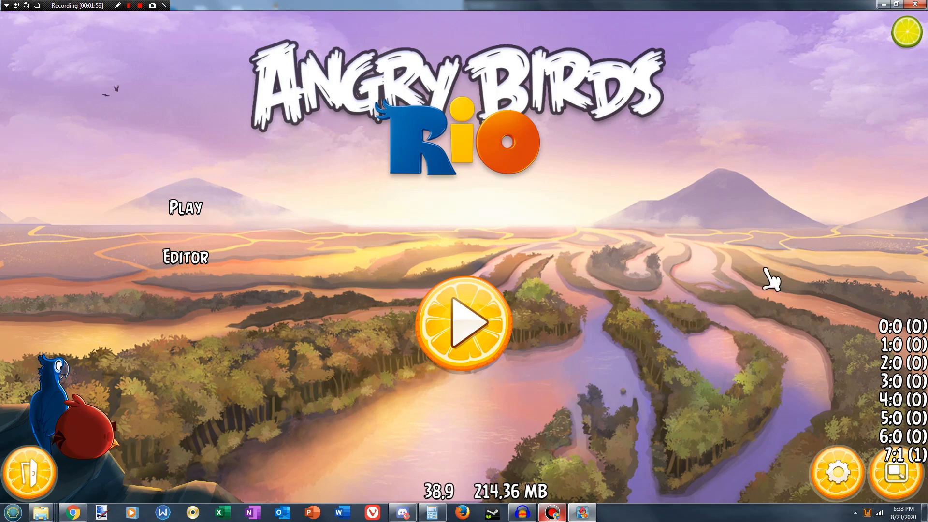
Turn the game music off in the Angry Birds Rio settings panel.
{"action": "left_click", "coordinate": [837, 470]}
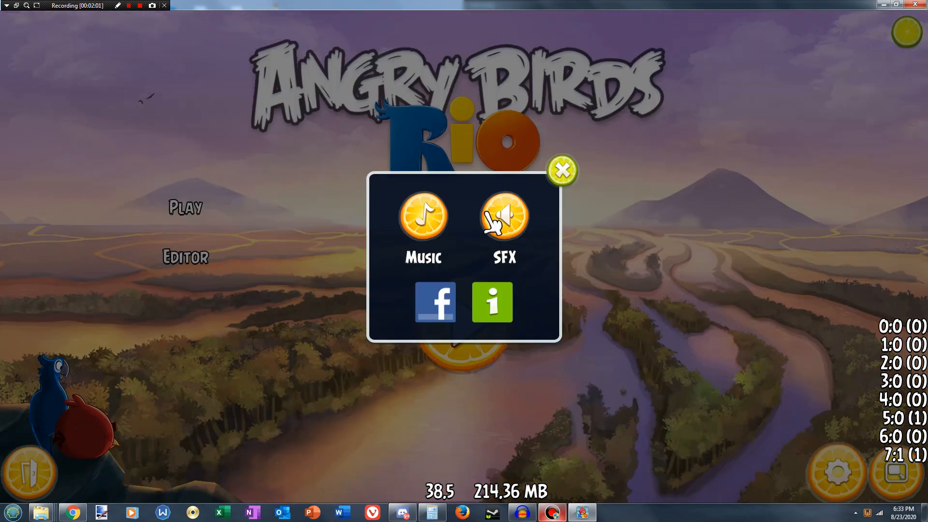
{"action": "left_click", "coordinate": [561, 169]}
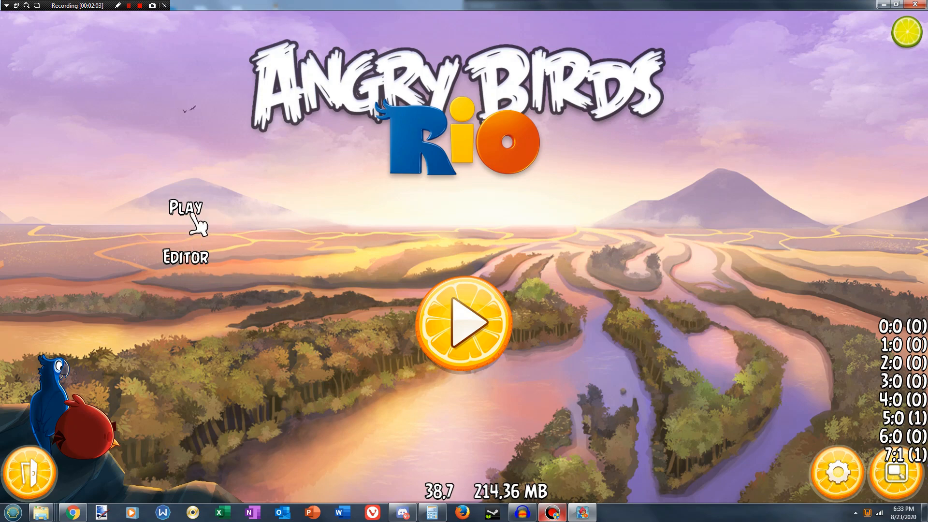
{"action": "mouse_move", "coordinate": [733, 417]}
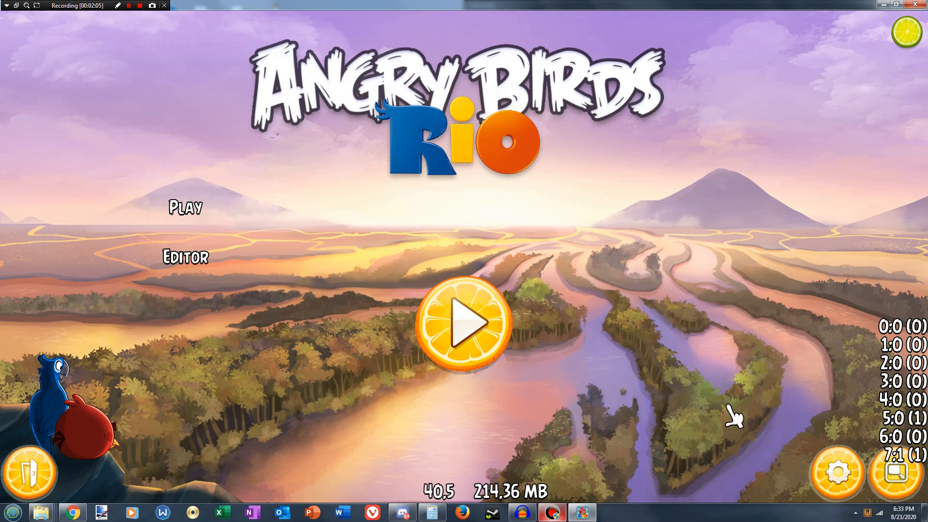
{"action": "left_click", "coordinate": [836, 471]}
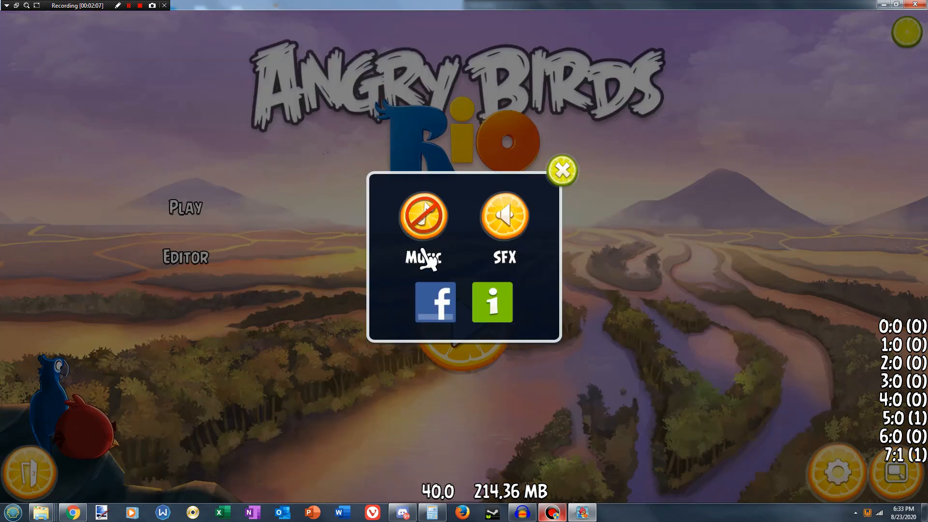
{"action": "left_click", "coordinate": [561, 170]}
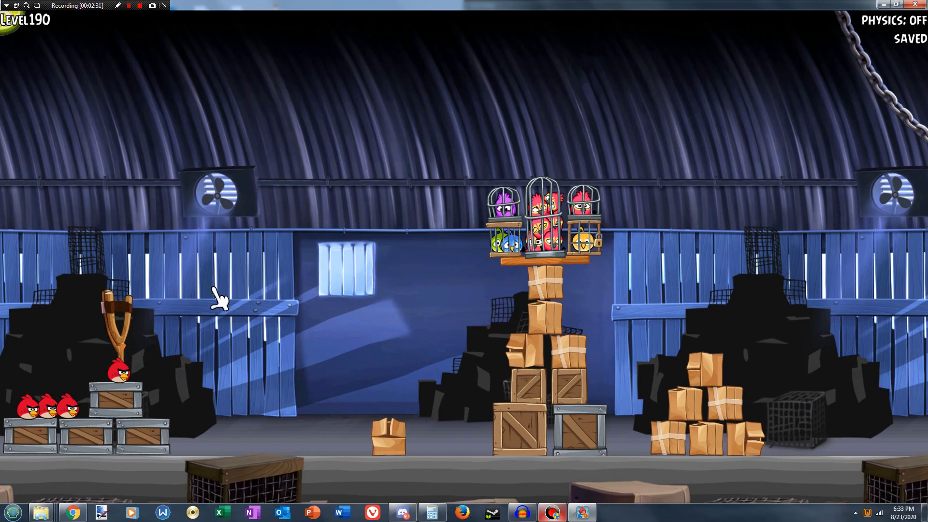
{"action": "mouse_move", "coordinate": [311, 299]}
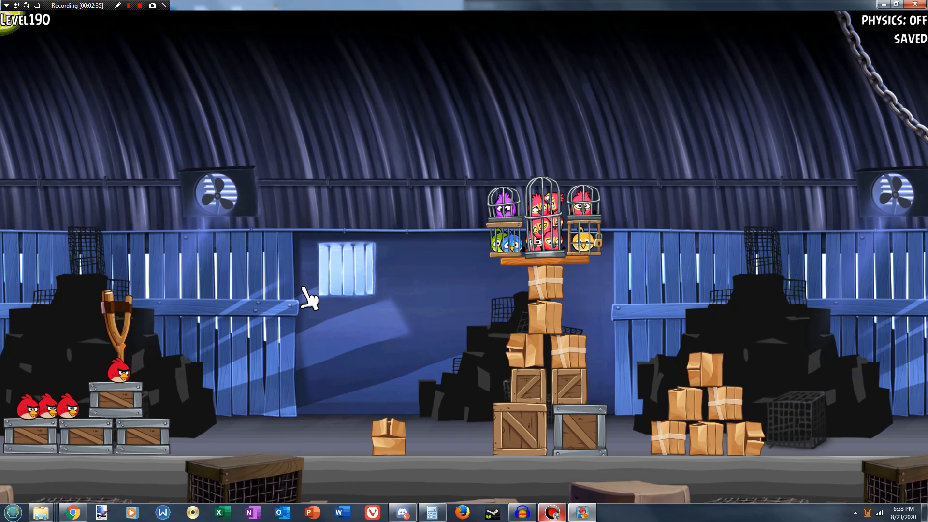
{"action": "mouse_move", "coordinate": [377, 303]}
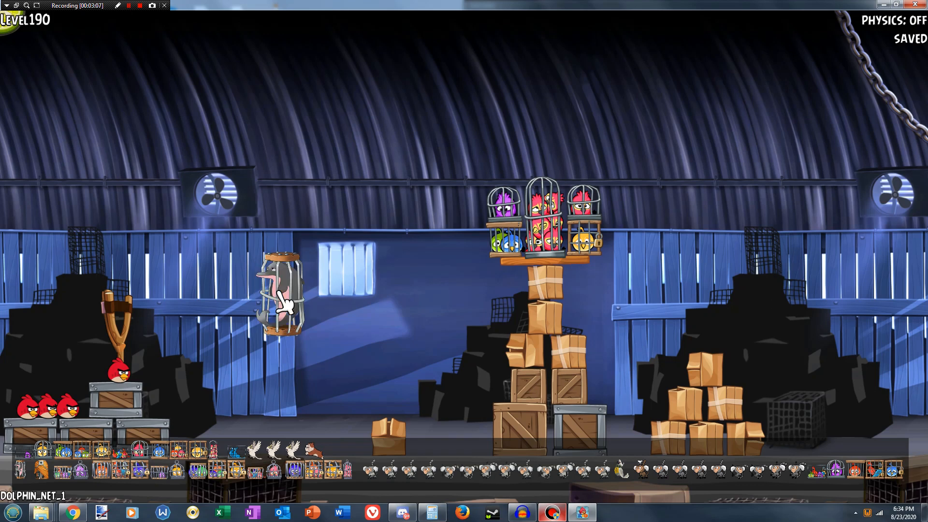
Cycle the editor palette past the Nigel cage to the rock block set.
{"action": "left_click", "coordinate": [282, 296]}
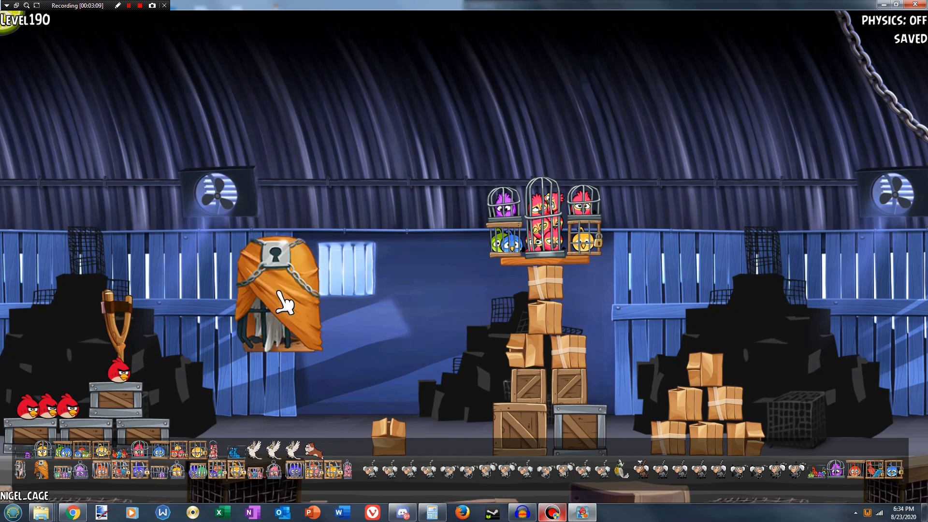
{"action": "left_click", "coordinate": [279, 290]}
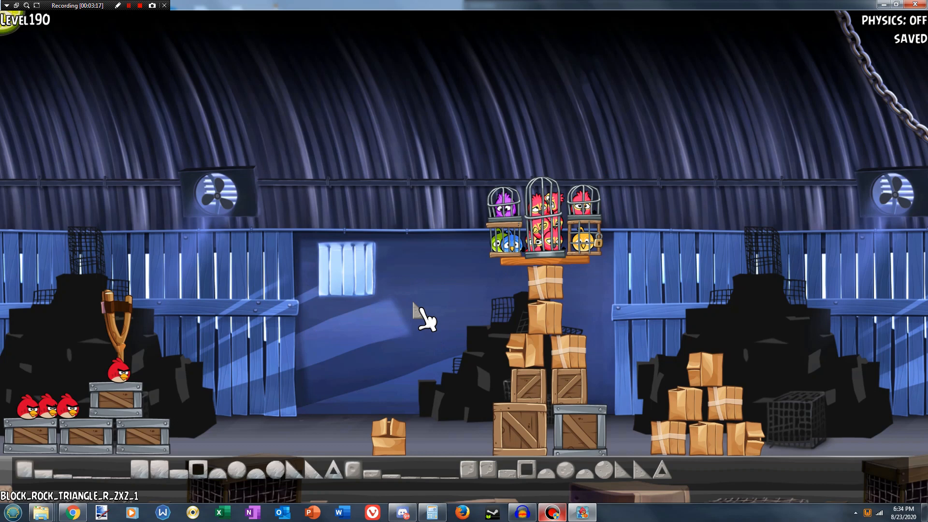
{"action": "mouse_move", "coordinate": [394, 313]}
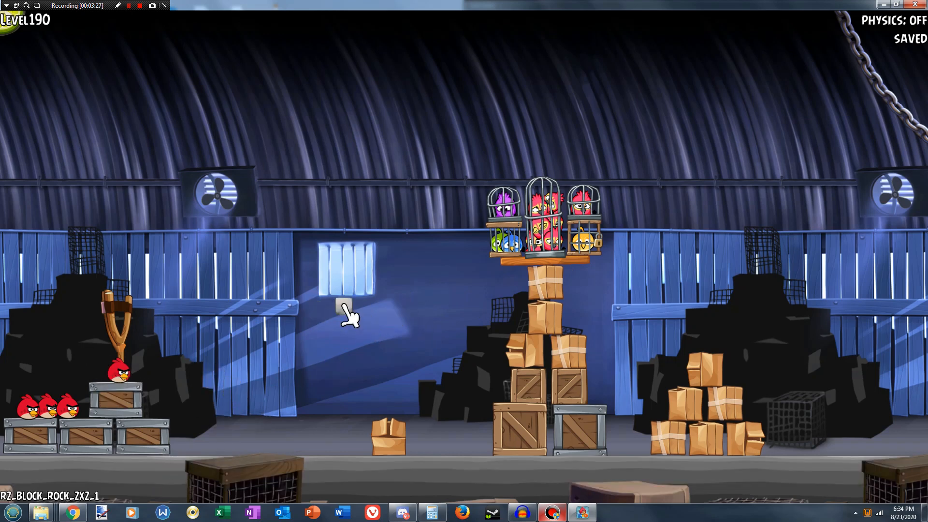
Place a square rock block and move a stone block under the cage platform.
{"action": "left_click_drag", "start_coordinate": [345, 308], "coordinate": [434, 280]}
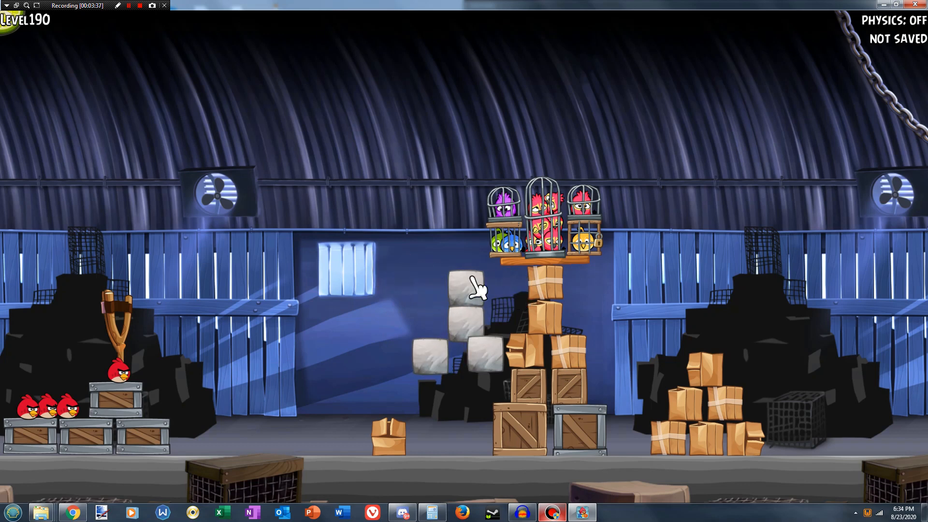
{"action": "mouse_move", "coordinate": [615, 287]}
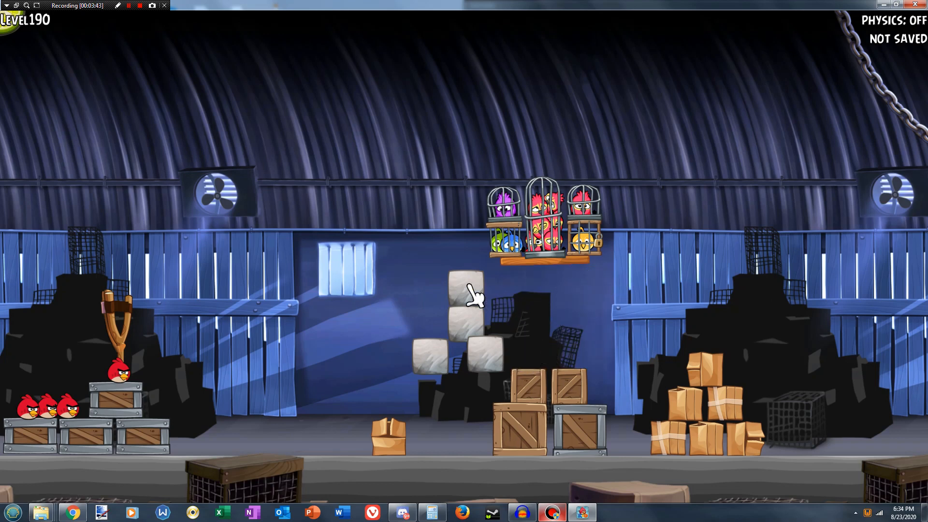
{"action": "left_click", "coordinate": [465, 290]}
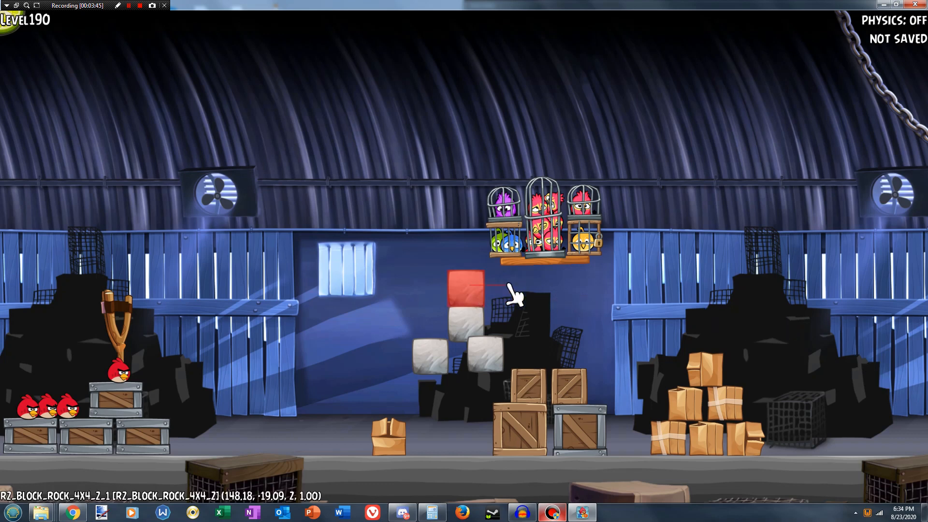
{"action": "left_click_drag", "start_coordinate": [466, 290], "coordinate": [538, 281]}
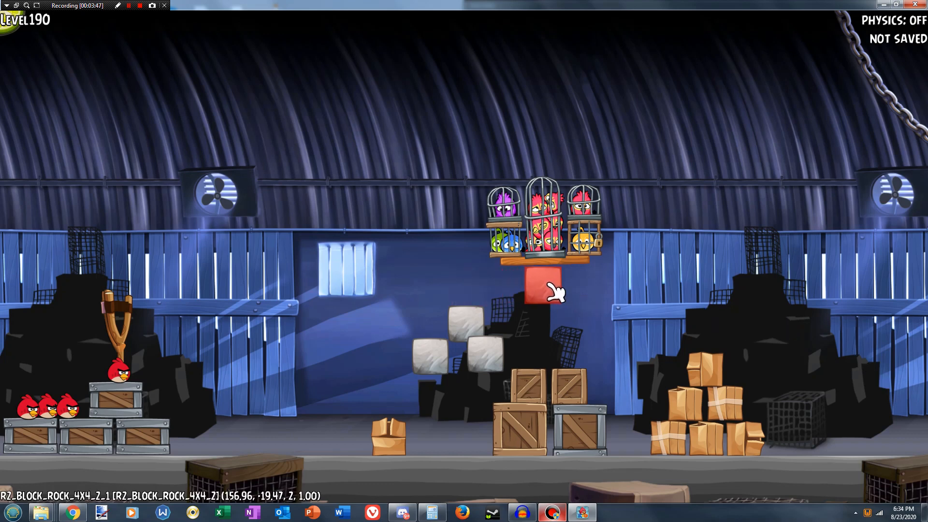
{"action": "left_click_drag", "start_coordinate": [539, 290], "coordinate": [577, 281]}
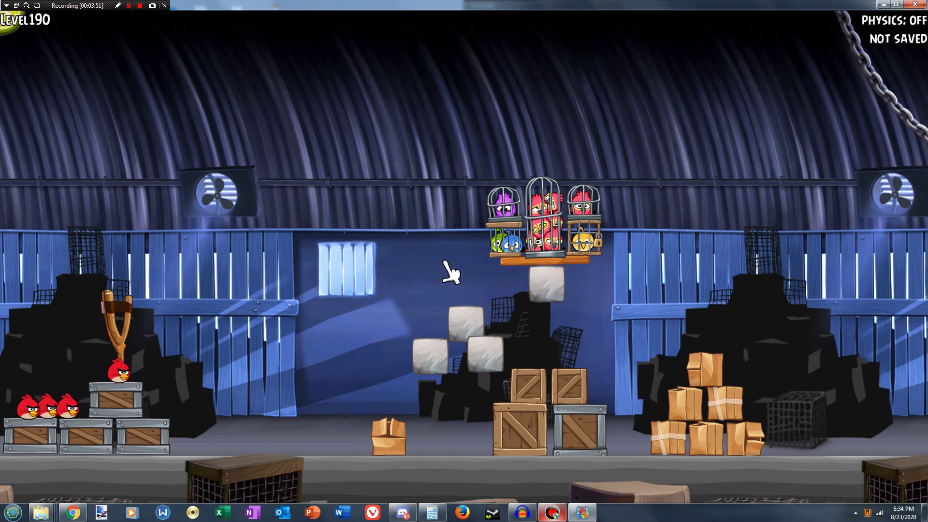
Stack a second block beneath it and set two stone blocks onto the crates.
{"action": "left_click", "coordinate": [527, 329]}
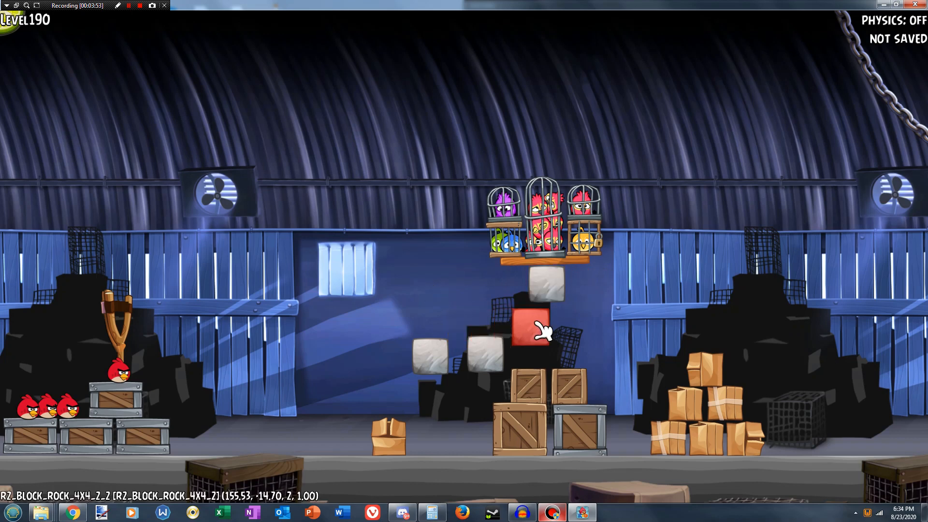
{"action": "left_click_drag", "start_coordinate": [530, 329], "coordinate": [545, 313]}
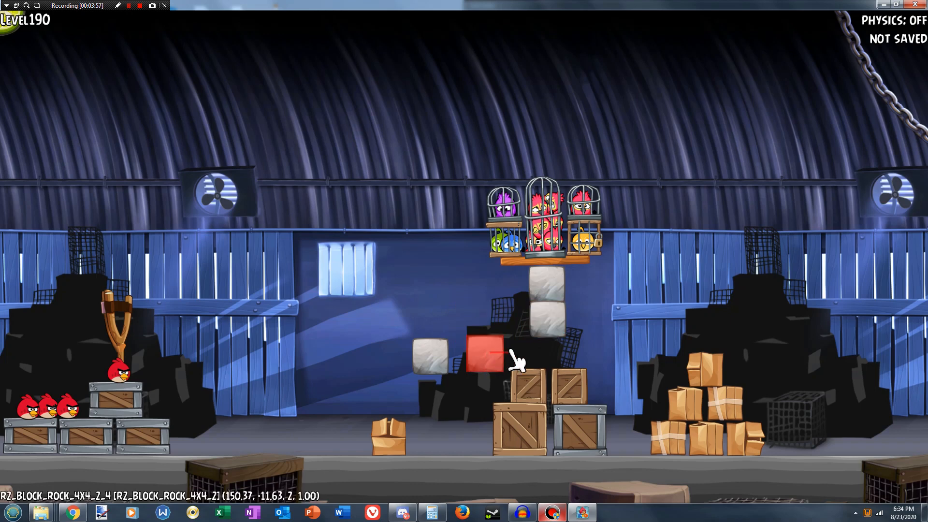
{"action": "left_click_drag", "start_coordinate": [479, 349], "coordinate": [565, 349]}
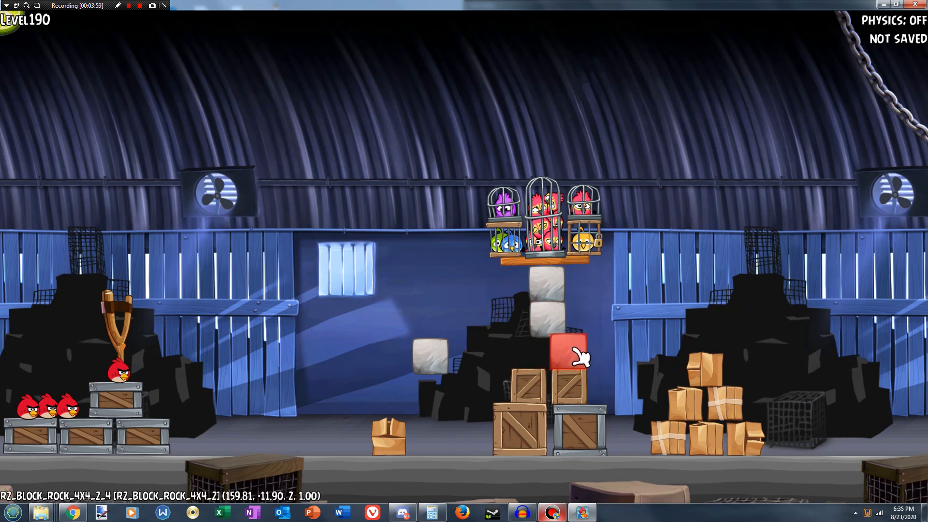
{"action": "left_click_drag", "start_coordinate": [565, 349], "coordinate": [482, 355]}
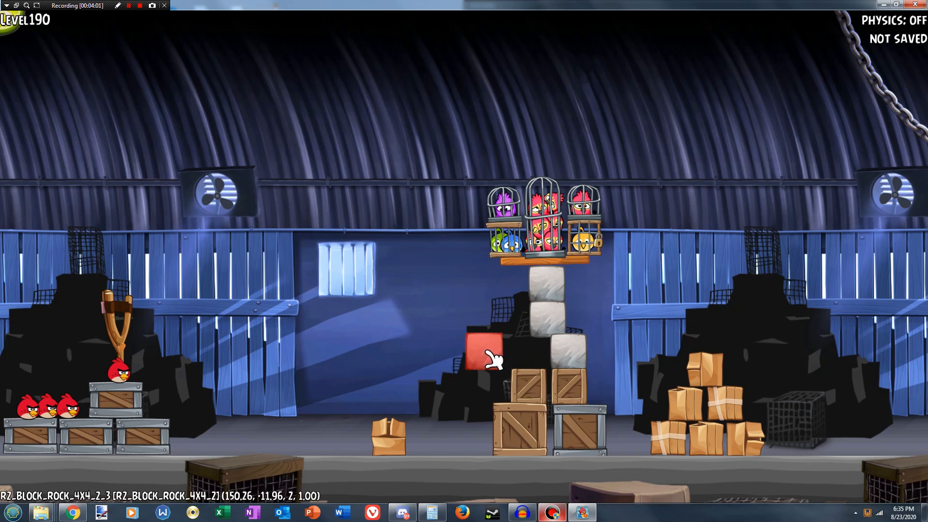
{"action": "left_click_drag", "start_coordinate": [482, 355], "coordinate": [524, 349]}
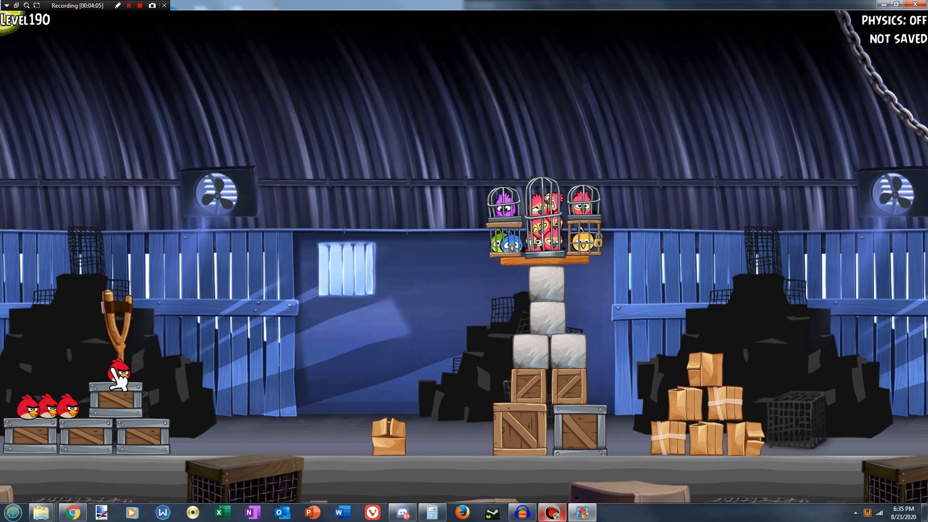
Swap the slingshot's small red bird for the big red bird and save Level 190.
{"action": "left_click", "coordinate": [119, 376]}
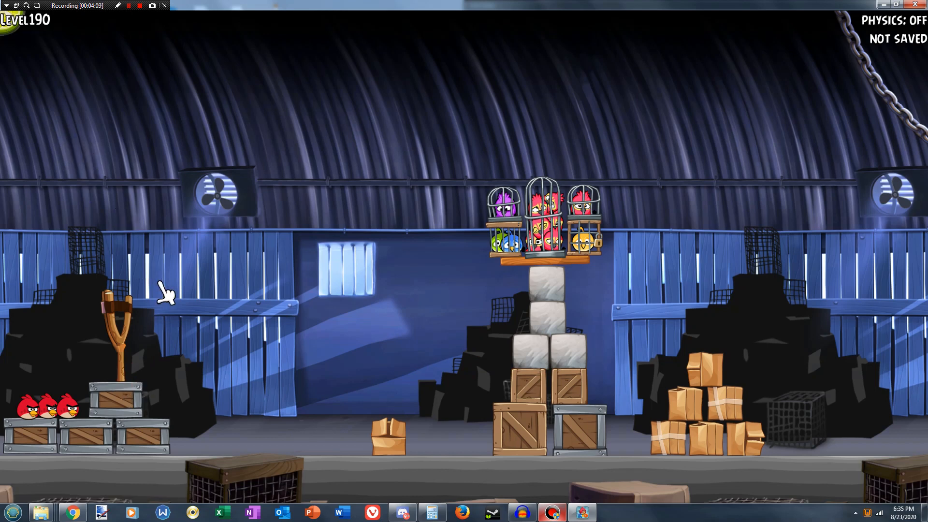
{"action": "mouse_move", "coordinate": [178, 373]}
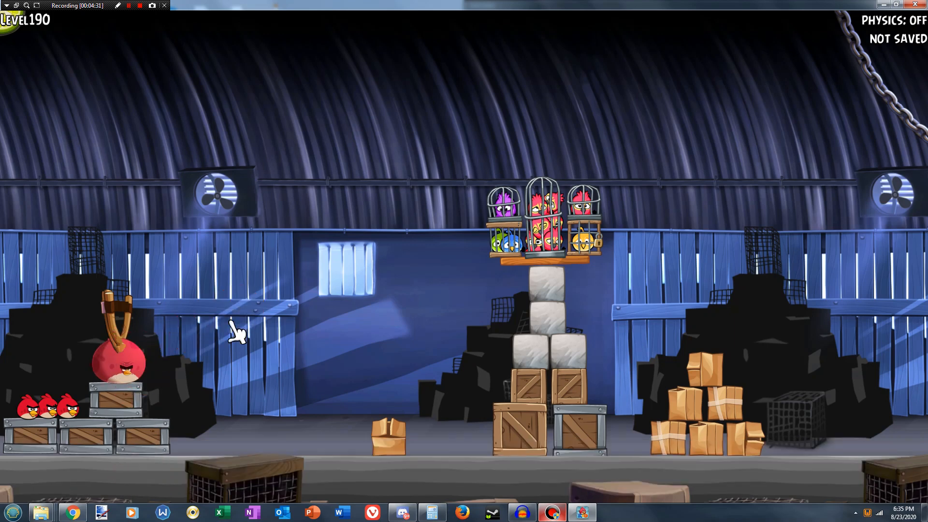
{"action": "left_click", "coordinate": [118, 366]}
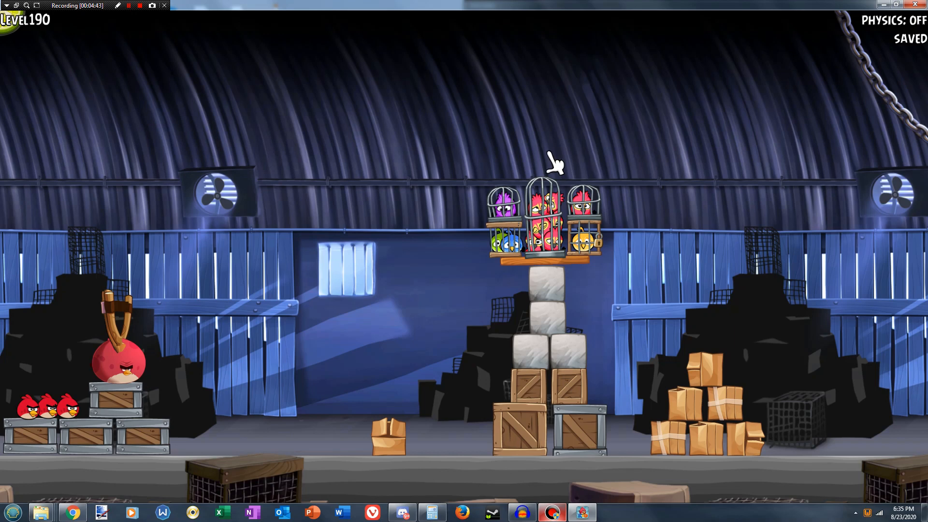
{"action": "mouse_move", "coordinate": [551, 168]}
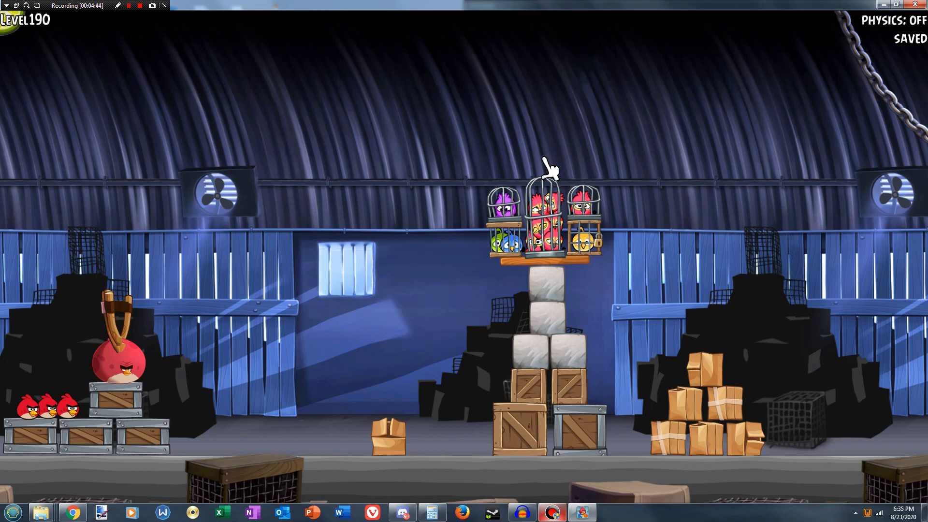
{"action": "mouse_move", "coordinate": [606, 204]}
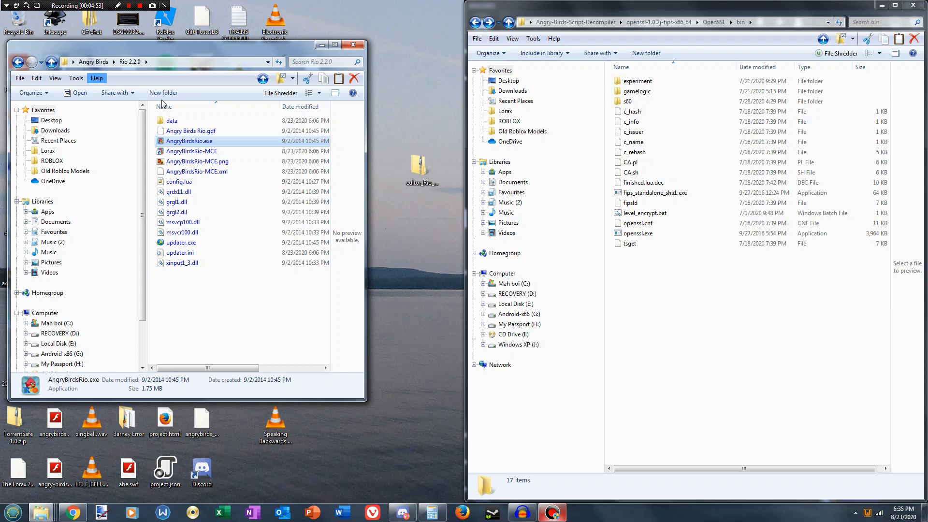
{"action": "mouse_move", "coordinate": [172, 120]}
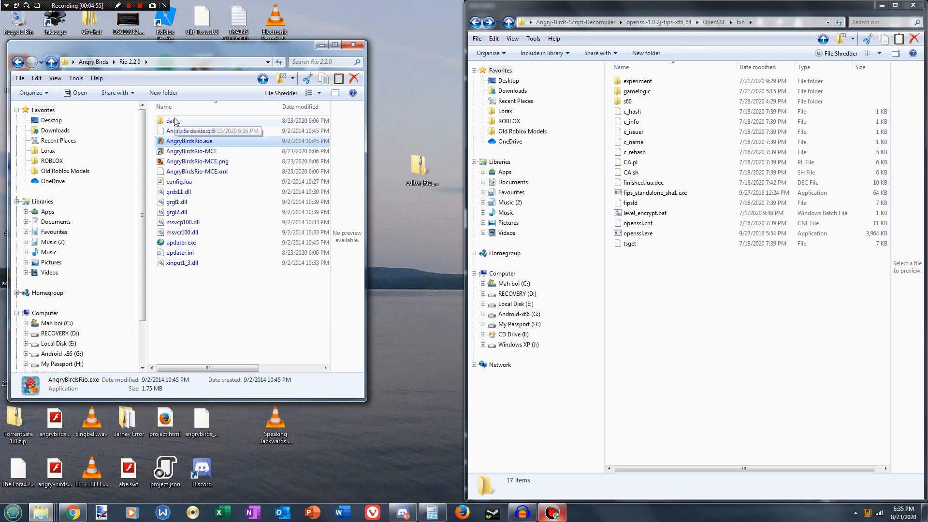
Navigate from the data folder into the warehouse levels folder holding Level190.lua.
{"action": "double_click", "coordinate": [171, 120]}
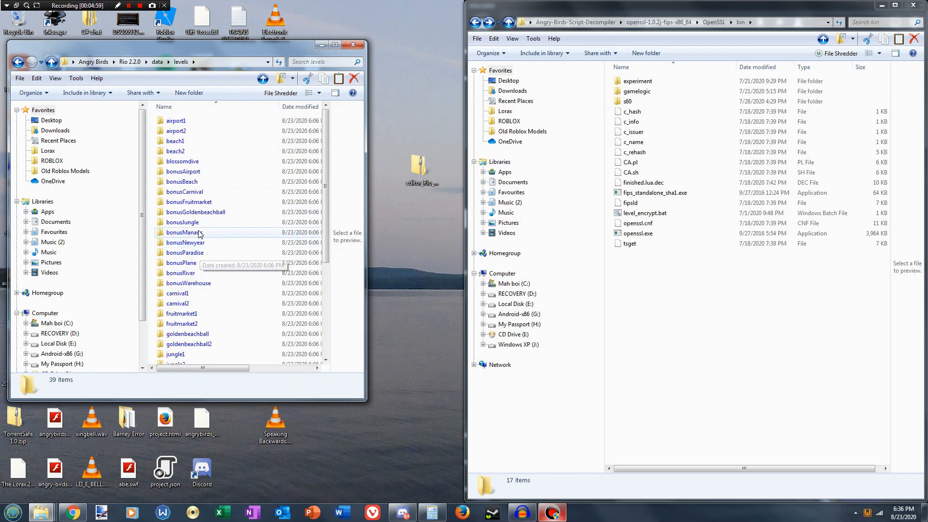
{"action": "scroll", "scroll_direction": "down", "scroll_amount": 3}
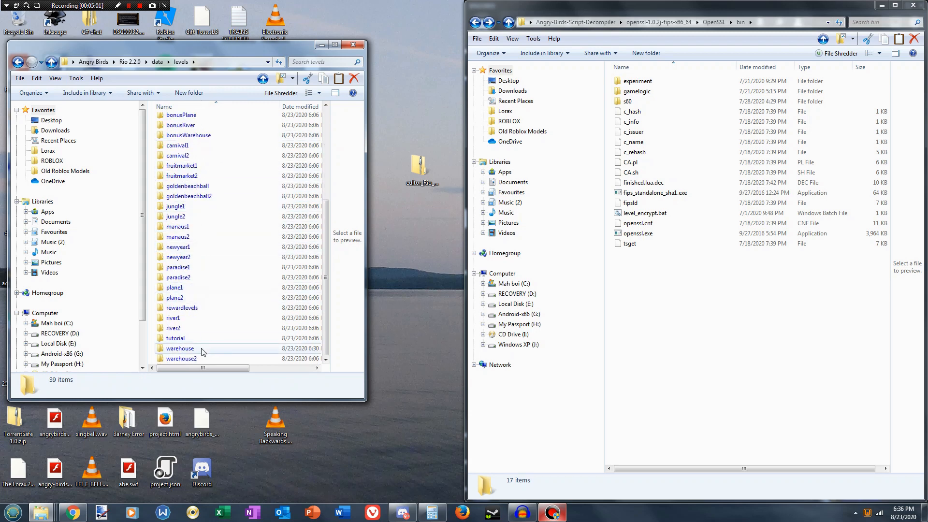
{"action": "double_click", "coordinate": [180, 348]}
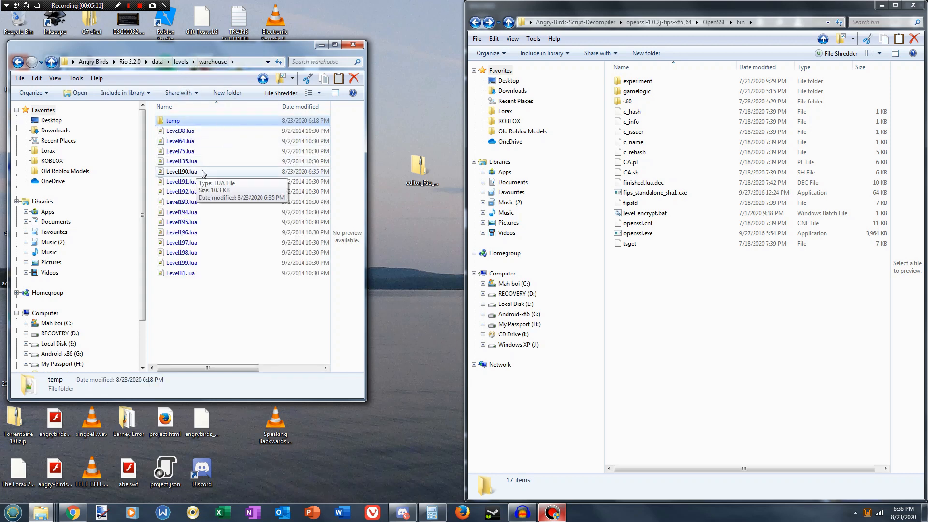
{"action": "mouse_move", "coordinate": [201, 174]}
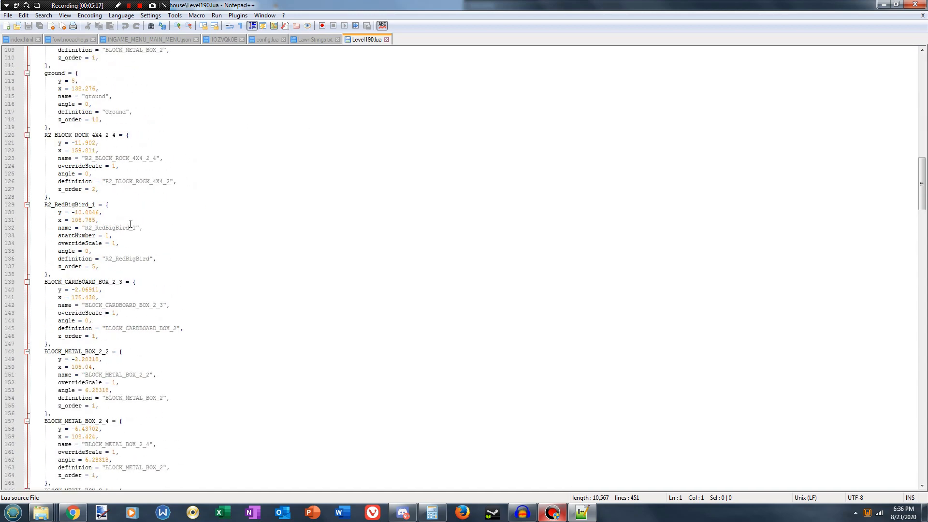
Append a final line reading filename = "Level190.lua" to the level script.
{"action": "scroll", "scroll_direction": "down", "scroll_amount": 3}
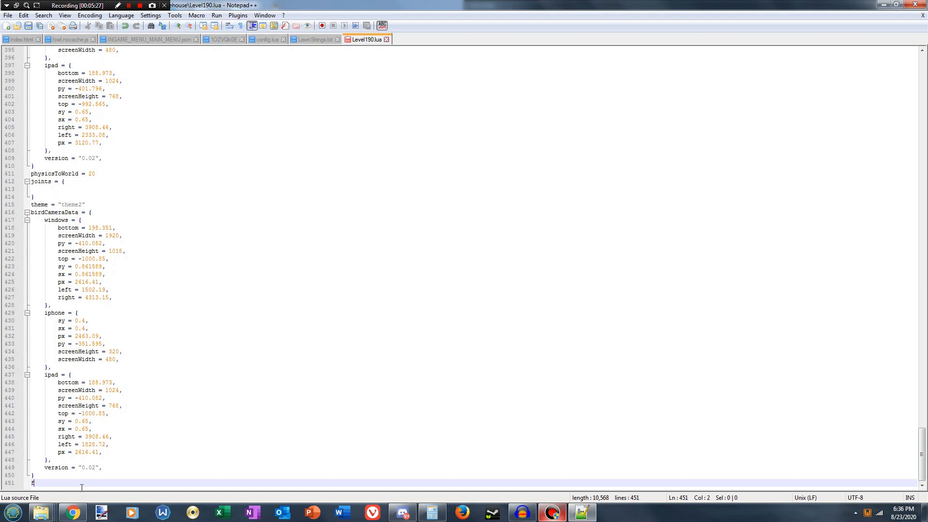
{"action": "type", "text": "filename"}
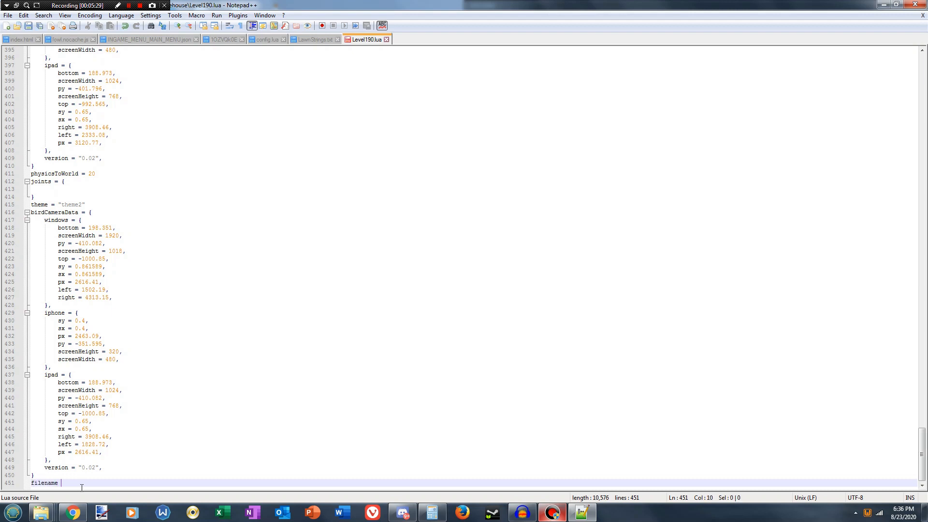
{"action": "type", "text": "= \""}
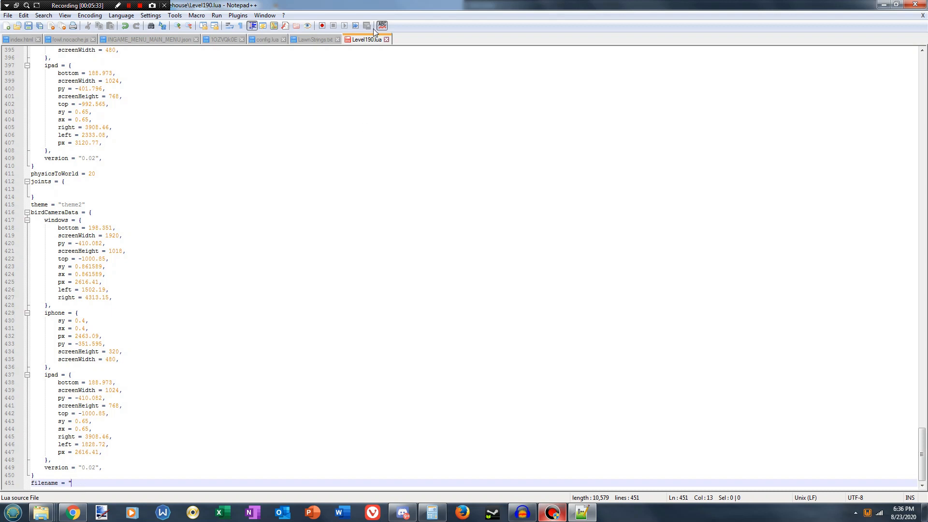
{"action": "mouse_move", "coordinate": [366, 39]}
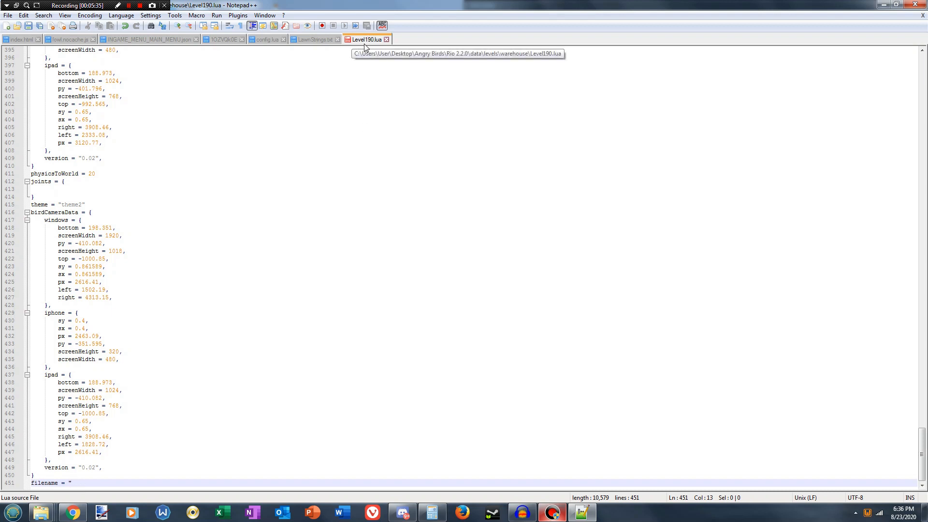
{"action": "mouse_move", "coordinate": [345, 96]}
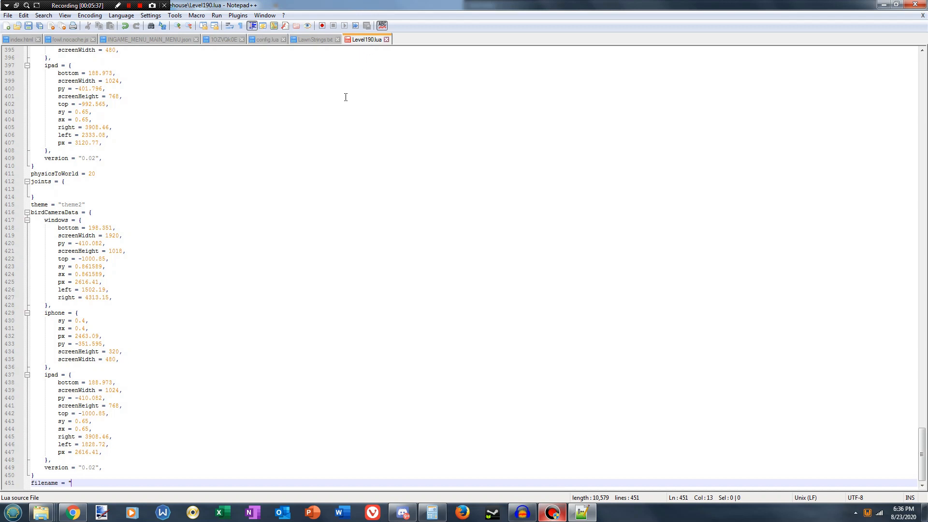
{"action": "type", "text": "Level190.lua"}
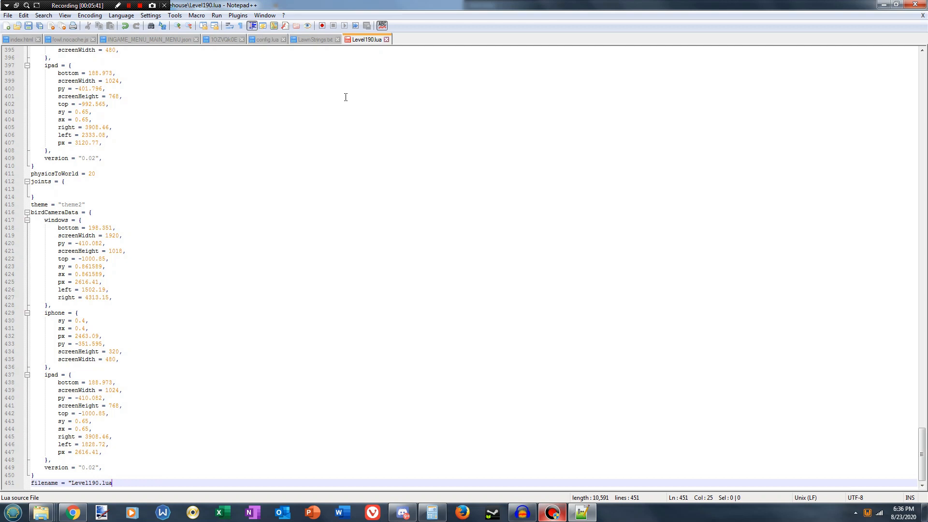
{"action": "type", "text": "\""}
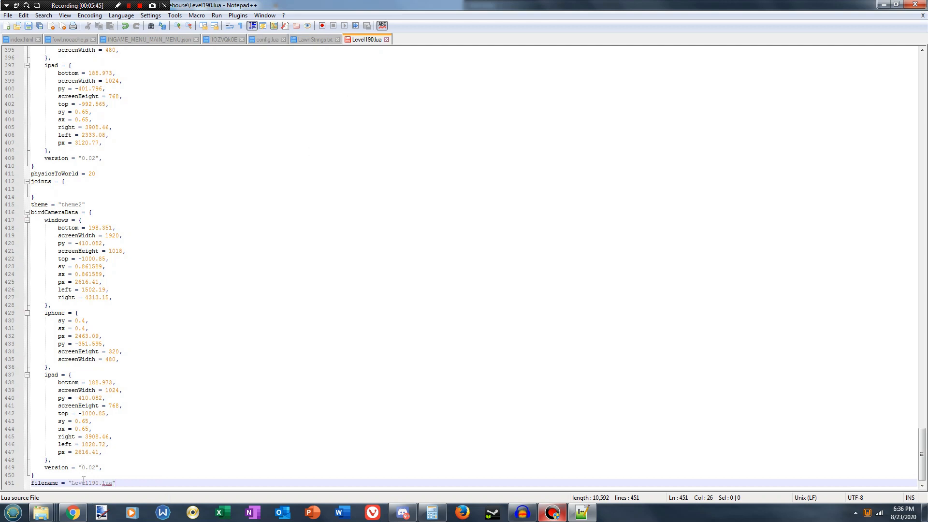
{"action": "mouse_move", "coordinate": [362, 86]}
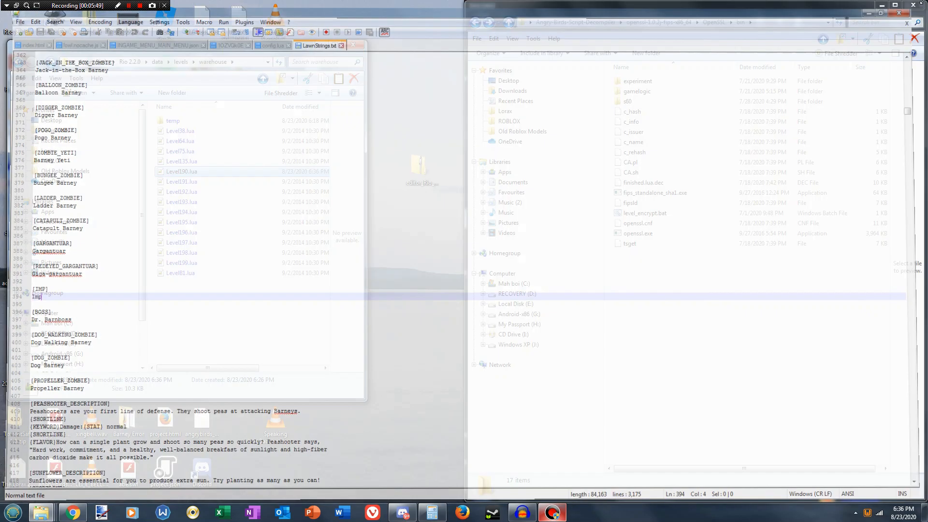
Move Level190.lua into the OpenSSL bin folder and open its context menu.
{"action": "left_click", "coordinate": [207, 172]}
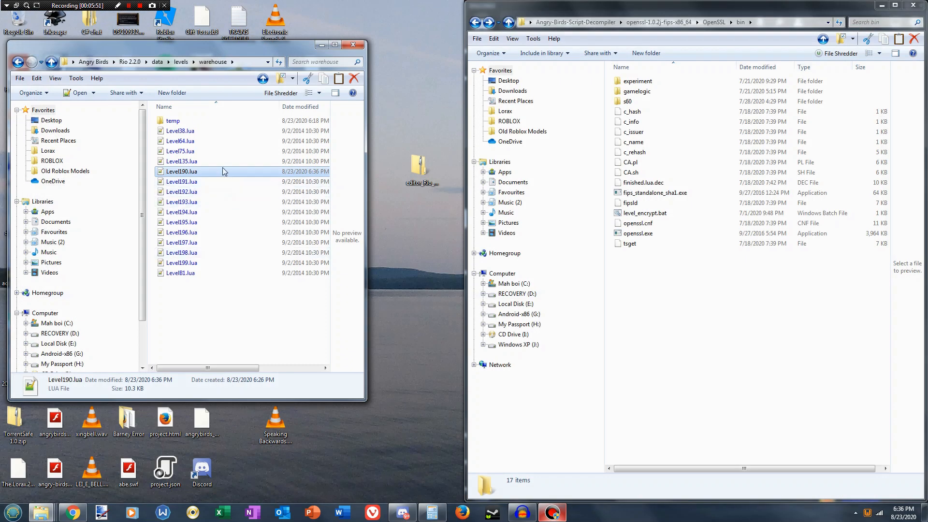
{"action": "mouse_move", "coordinate": [190, 171]}
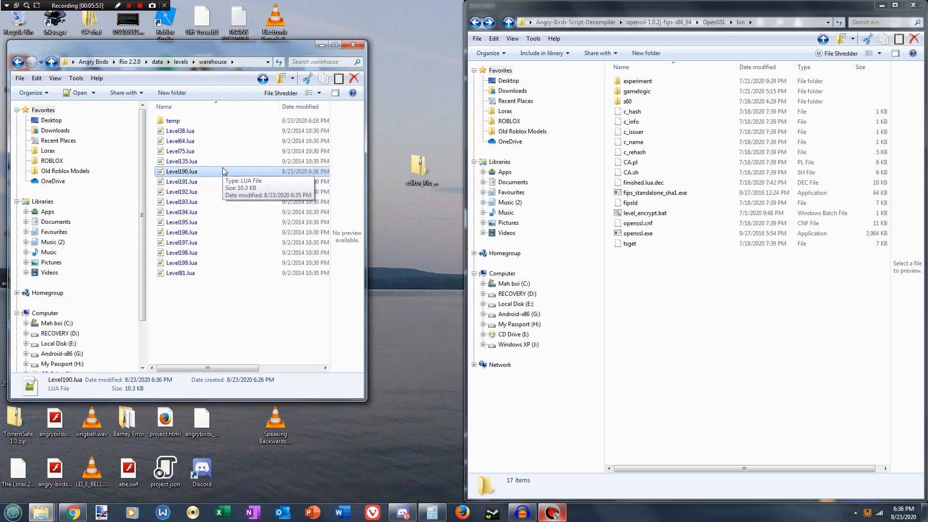
{"action": "mouse_move", "coordinate": [209, 178]}
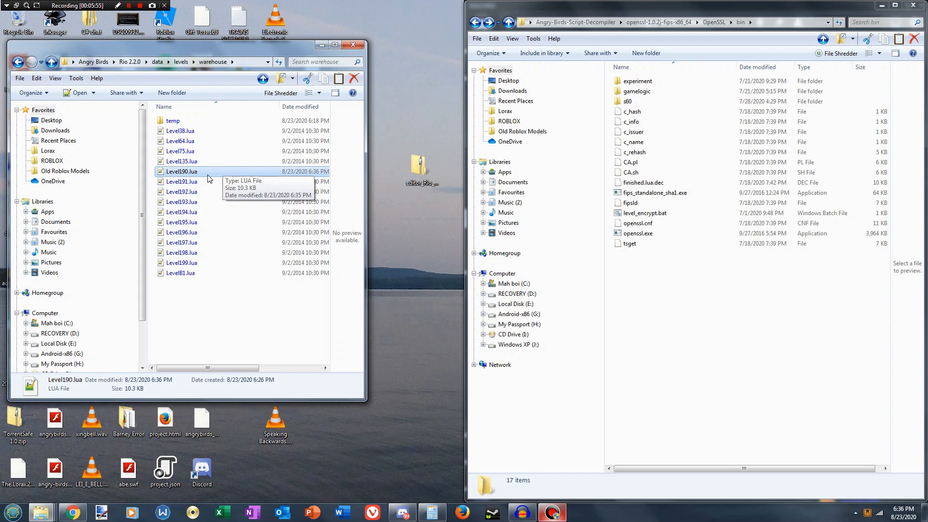
{"action": "mouse_move", "coordinate": [168, 176]}
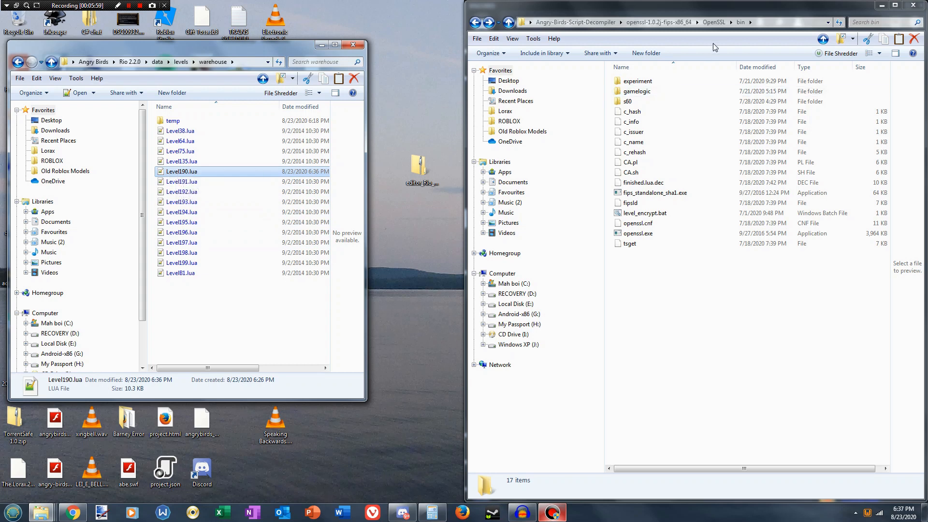
{"action": "mouse_move", "coordinate": [724, 36]}
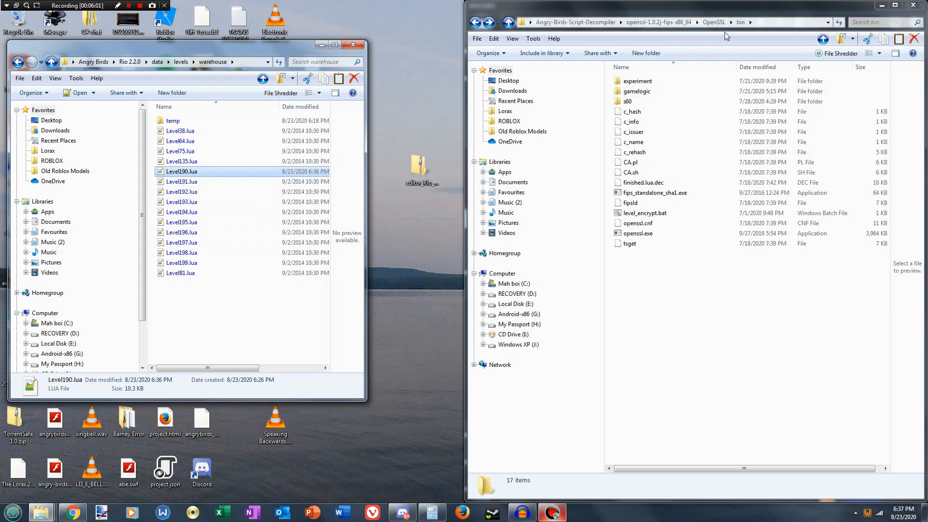
{"action": "left_click", "coordinate": [644, 214]}
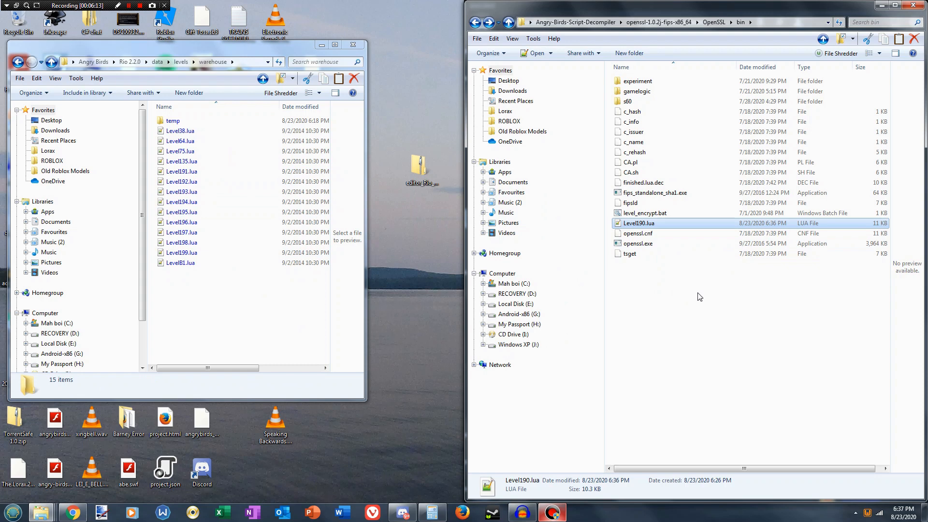
{"action": "mouse_move", "coordinate": [637, 226]}
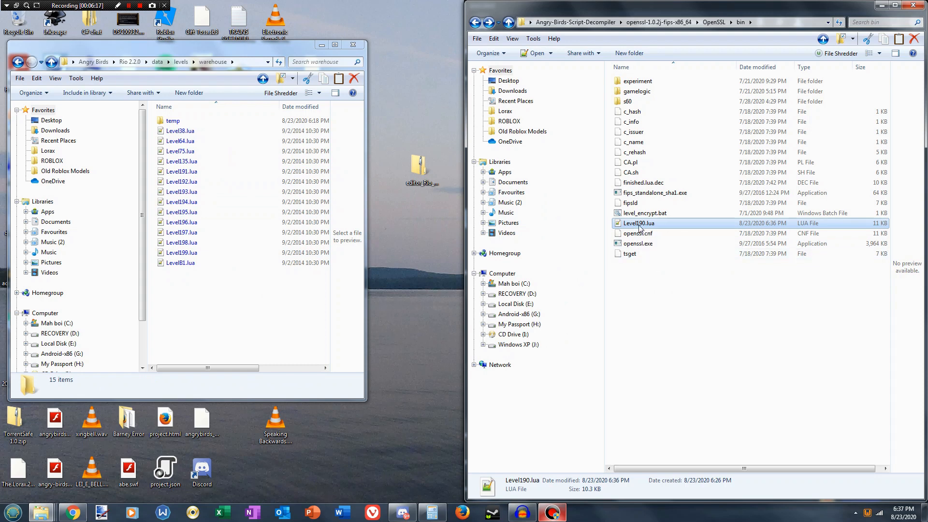
{"action": "right_click", "coordinate": [638, 223]}
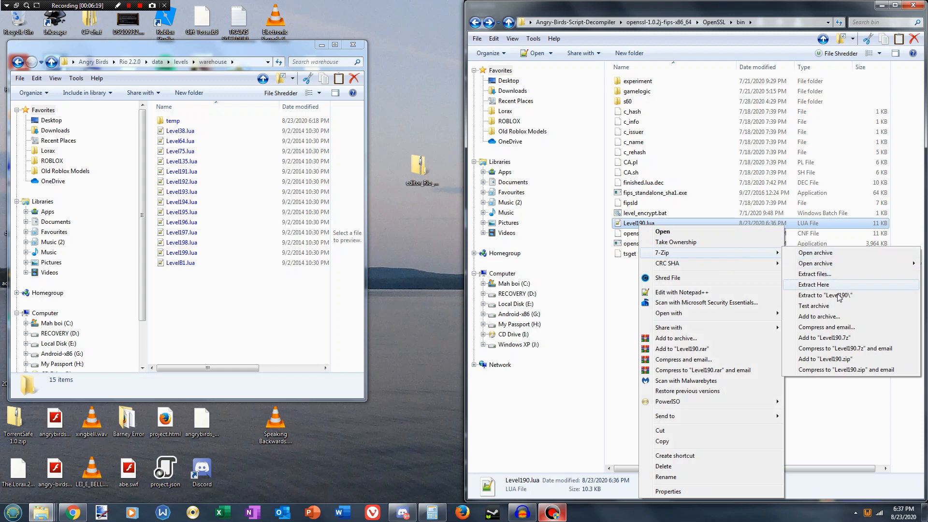
{"action": "mouse_move", "coordinate": [839, 337]}
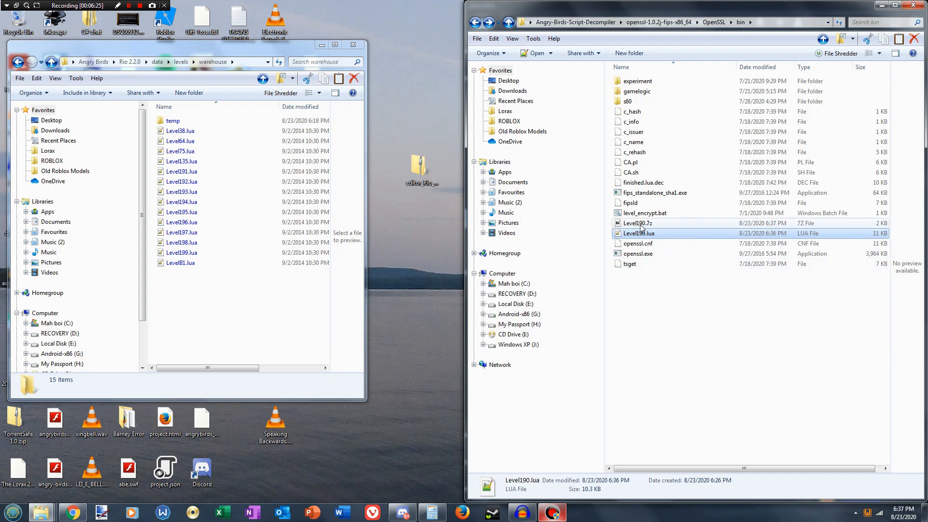
Select Level190.7z, then rename the encrypted output file in warehouse to Level190.lua.
{"action": "left_click", "coordinate": [637, 223]}
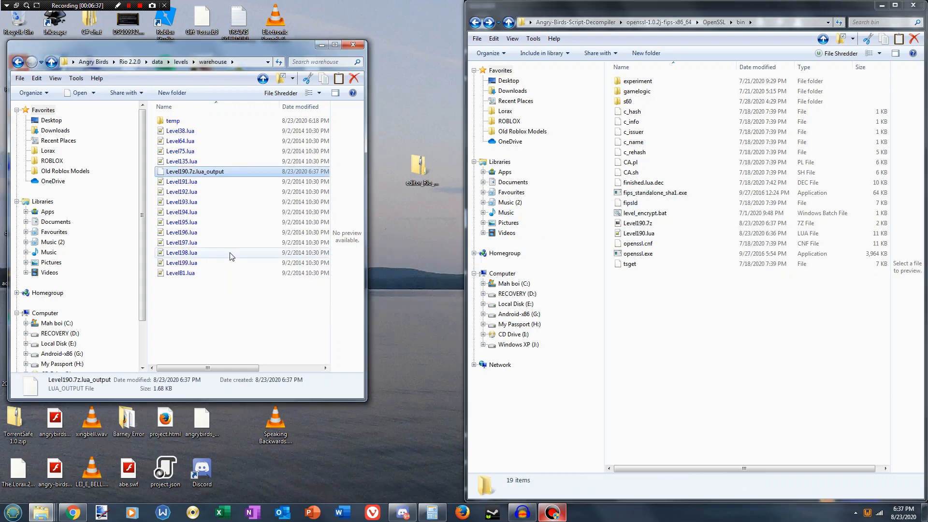
{"action": "right_click", "coordinate": [196, 171]}
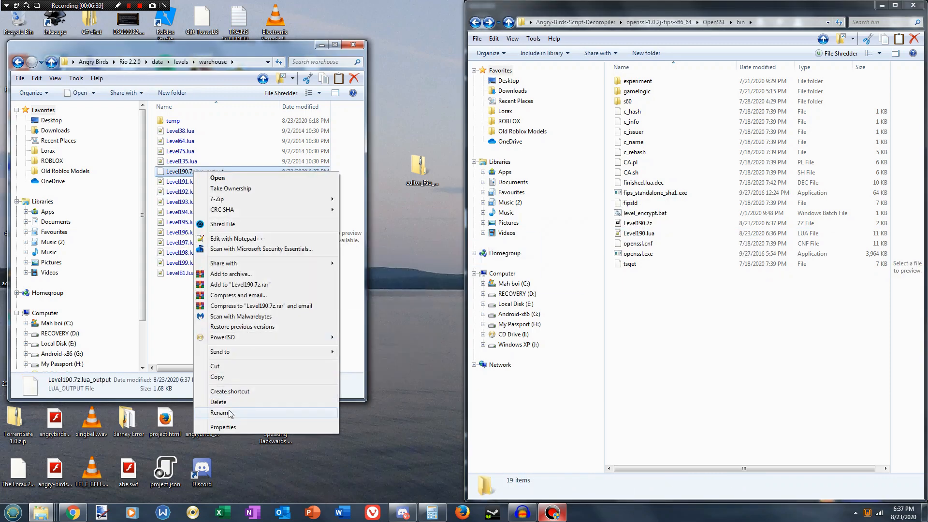
{"action": "left_click", "coordinate": [219, 412]}
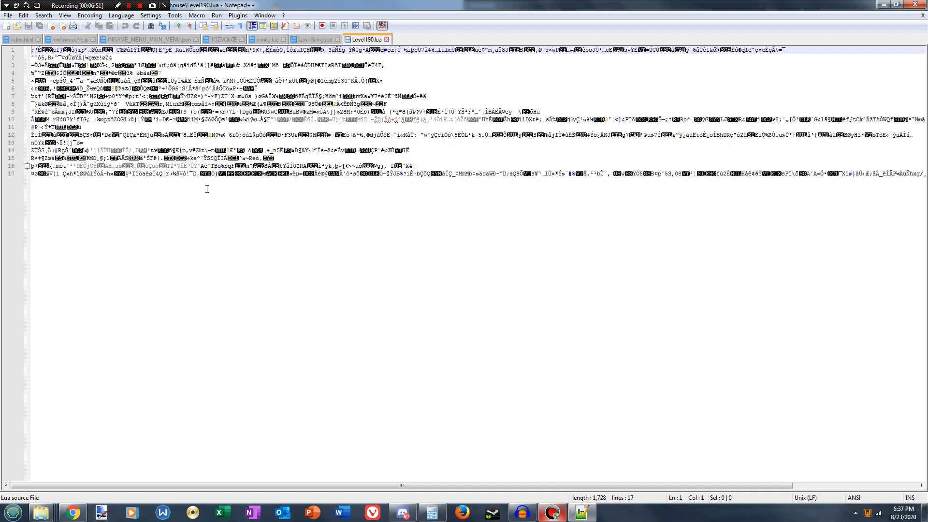
{"action": "mouse_move", "coordinate": [251, 216]}
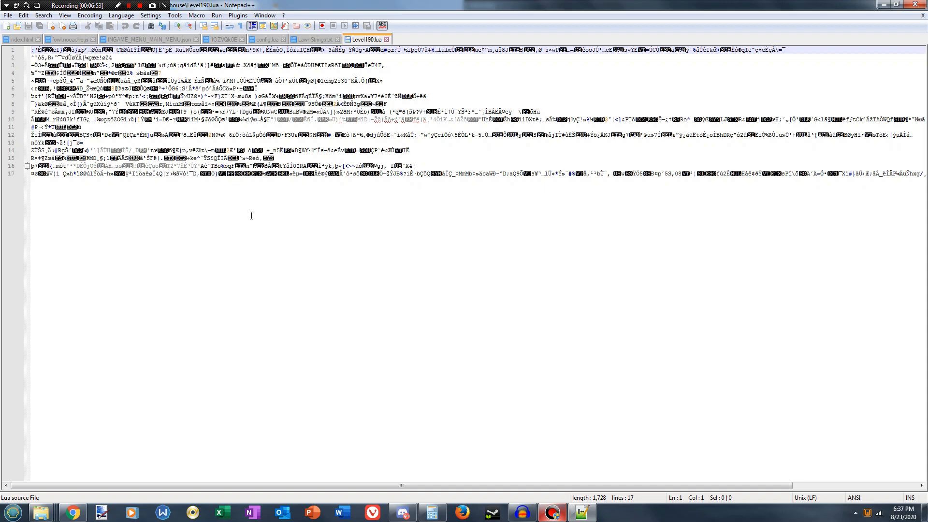
{"action": "mouse_move", "coordinate": [385, 39]}
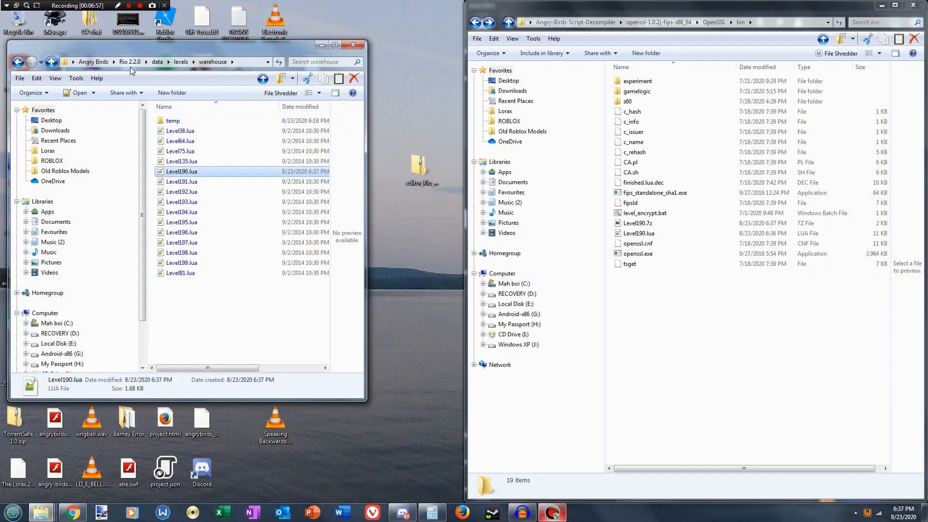
Go up to the Rio 2.2.0 folder and run AngryBirdsRio.exe.
{"action": "left_click", "coordinate": [129, 61]}
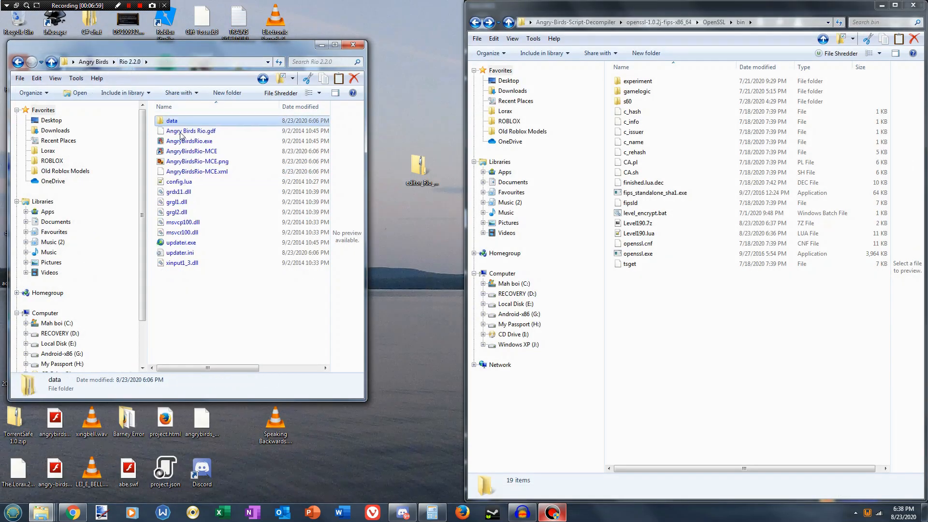
{"action": "double_click", "coordinate": [189, 141]}
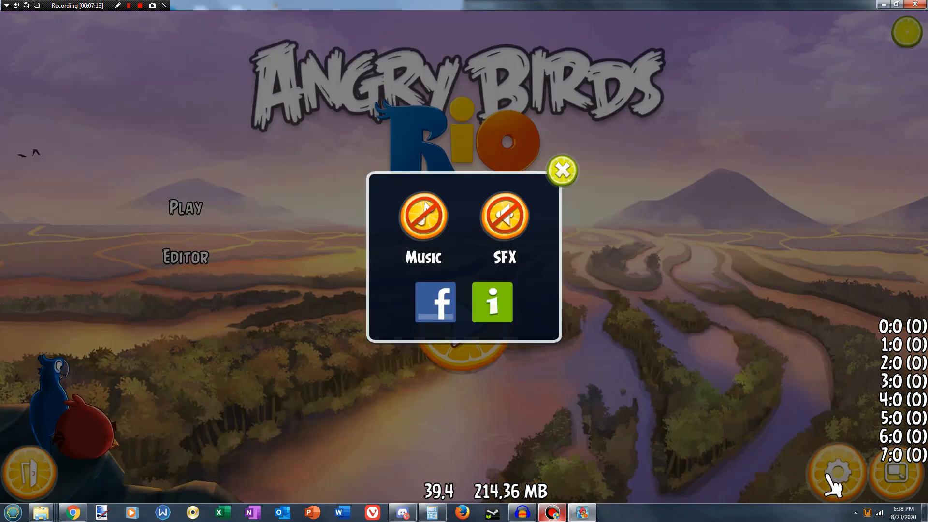
Close the sound and info popup and start the game from the Play button.
{"action": "left_click", "coordinate": [561, 169]}
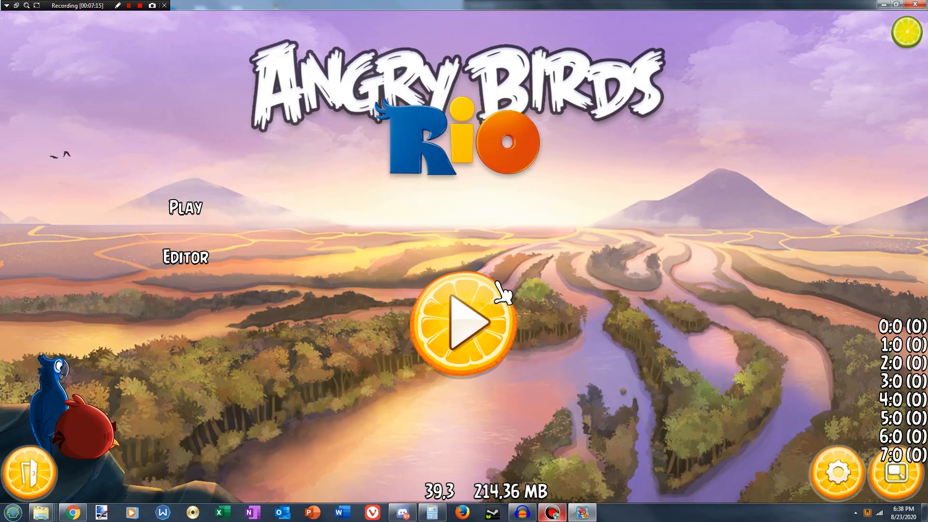
{"action": "left_click", "coordinate": [461, 321]}
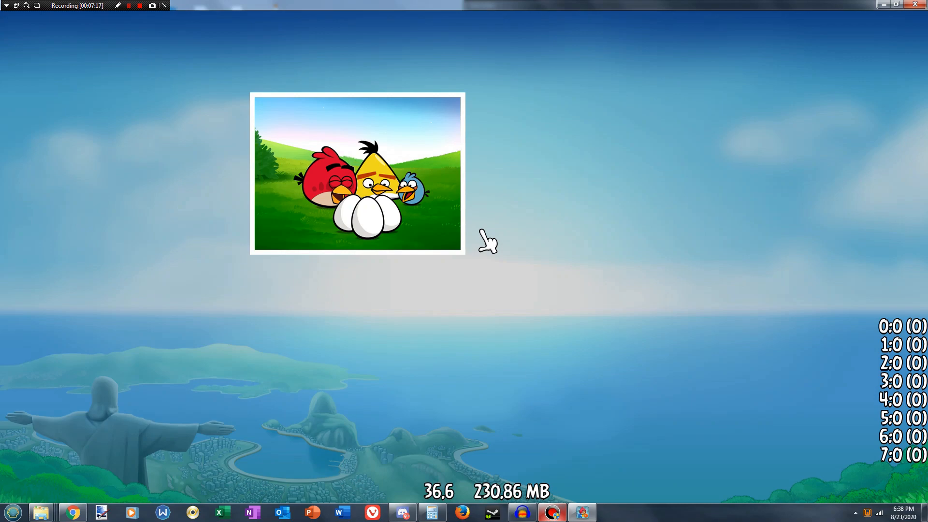